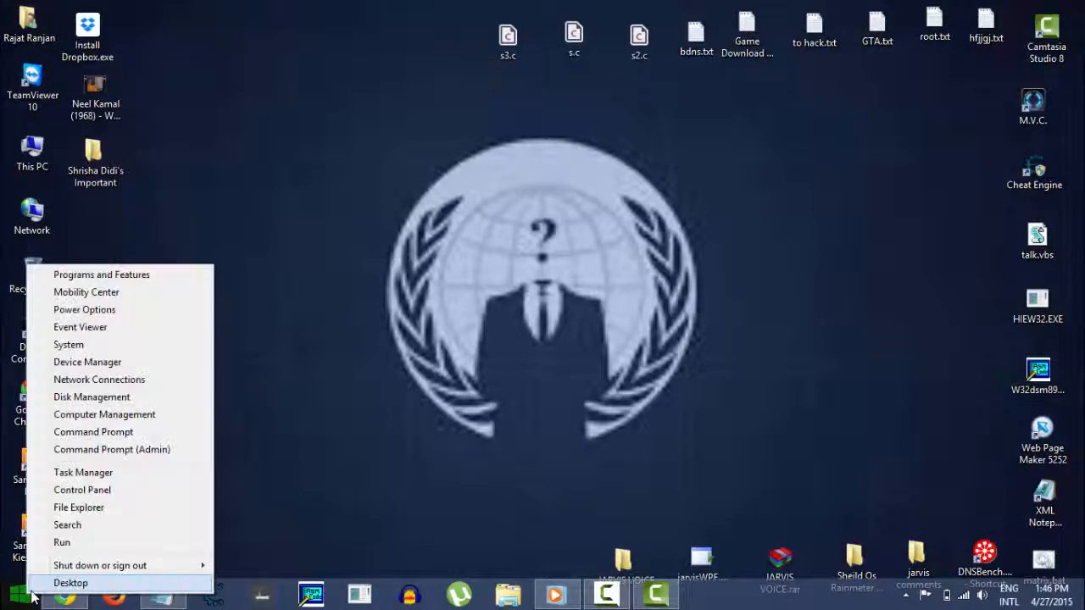
pyautogui.moveTo(101, 275)
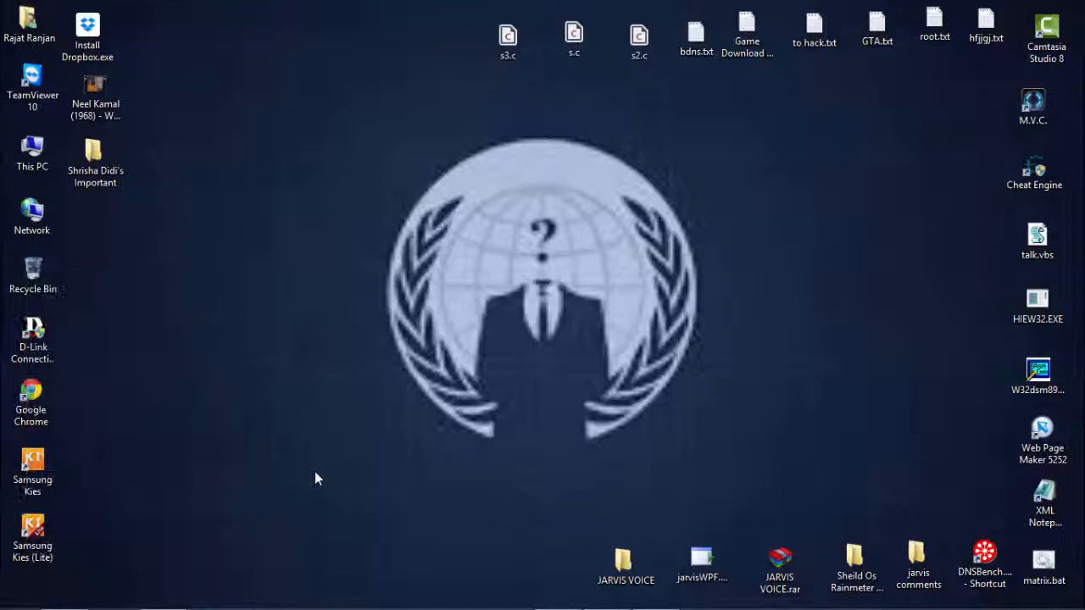
# After poking at This PC on the desktop, switch to the Start screen and browse its tiles.
pyautogui.rightClick(202, 509)
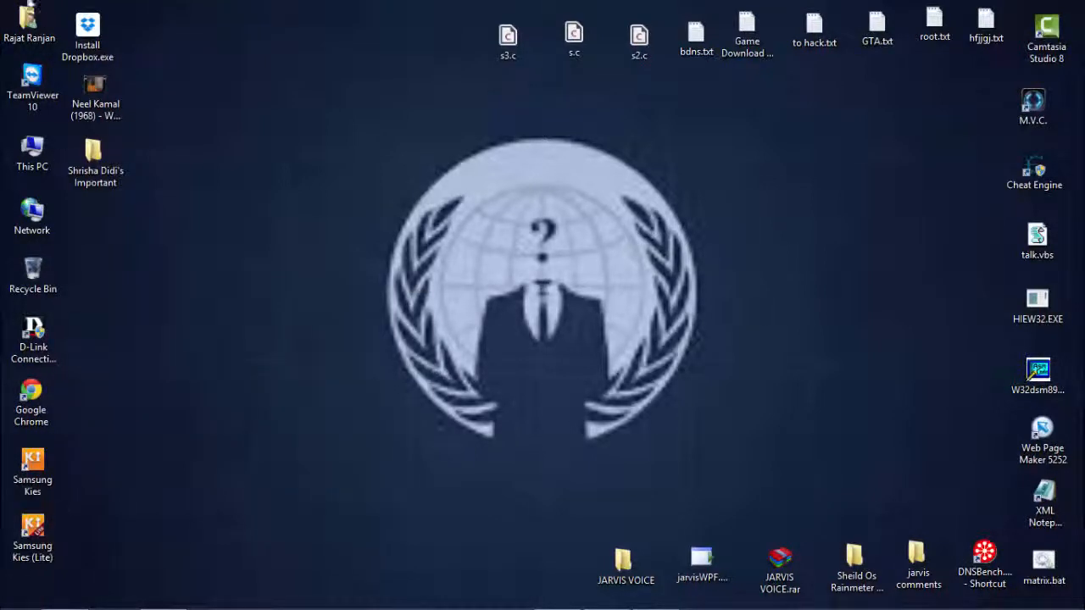
pyautogui.rightClick(31, 153)
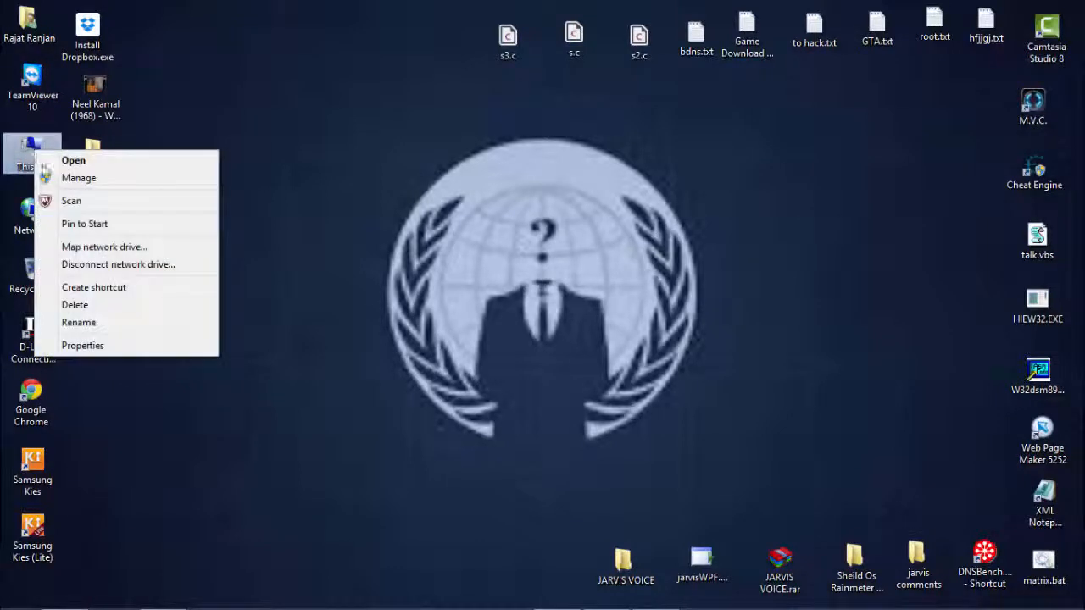
pyautogui.click(251, 363)
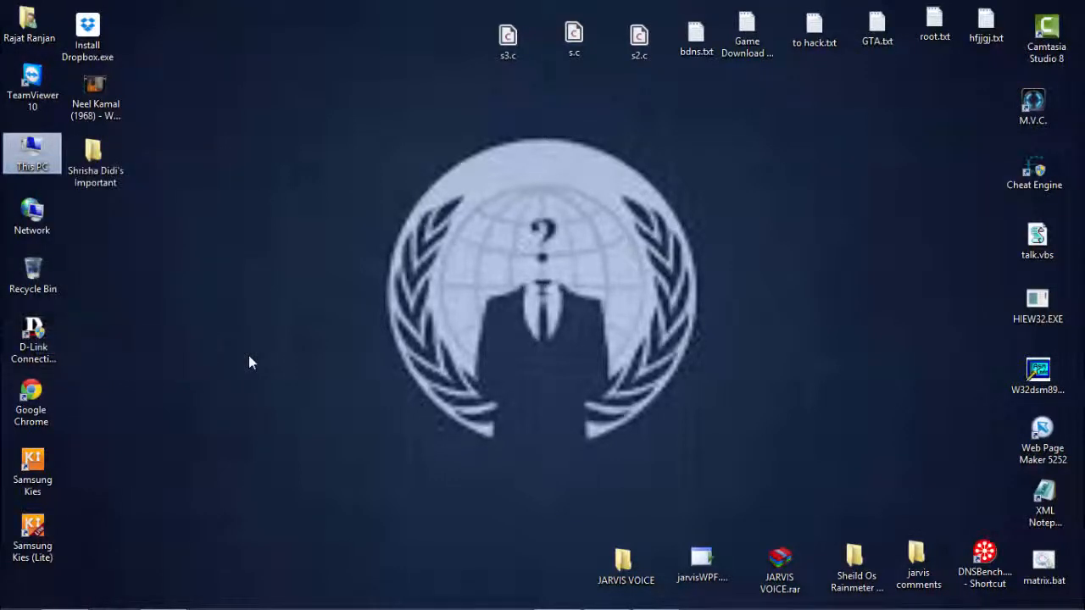
pyautogui.doubleClick(32, 153)
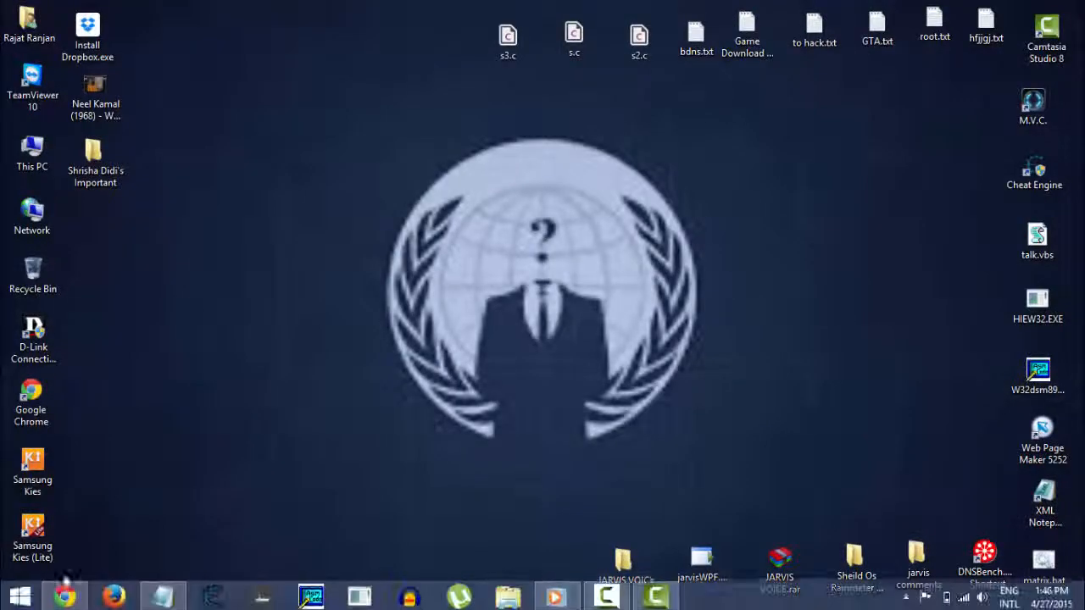
pyautogui.click(14, 597)
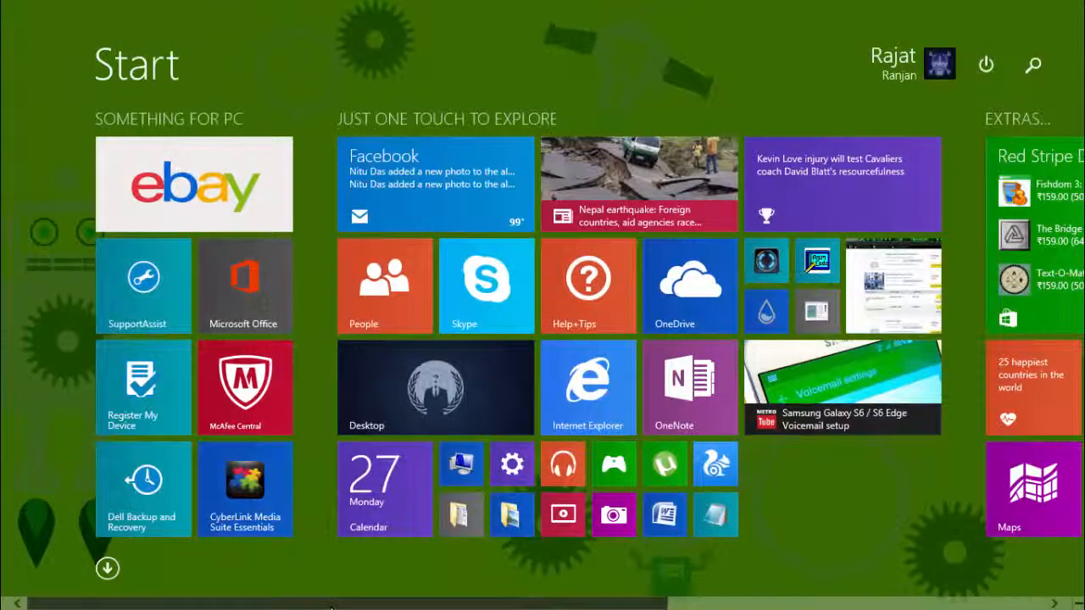
pyautogui.hscroll(3)
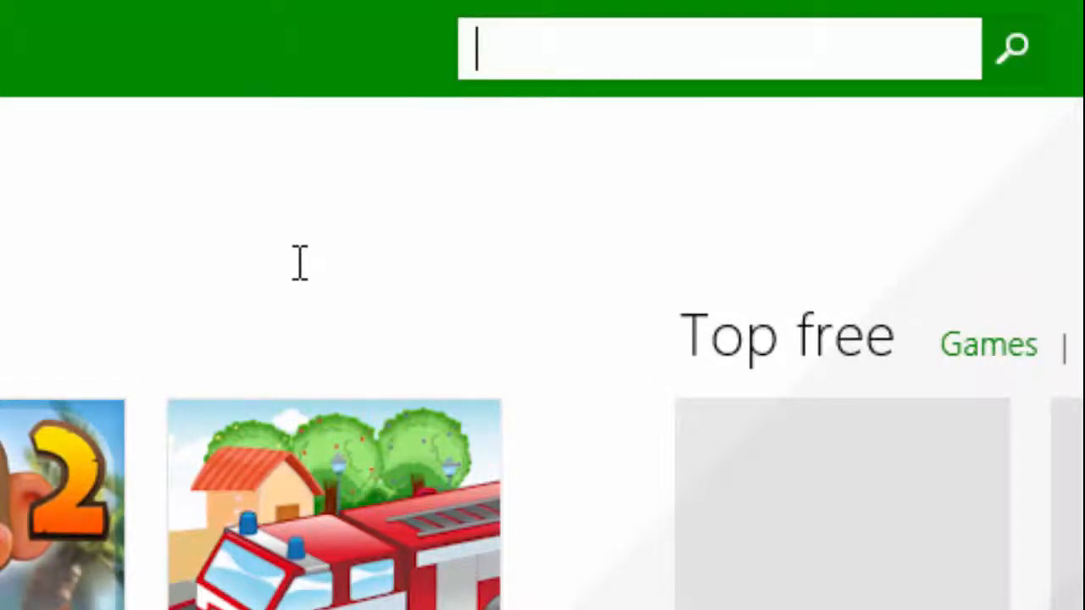
# Search the Store for 'mp4 to mp3' and go to the MP4 To MP3 app's page.
pyautogui.write('mp4 to')
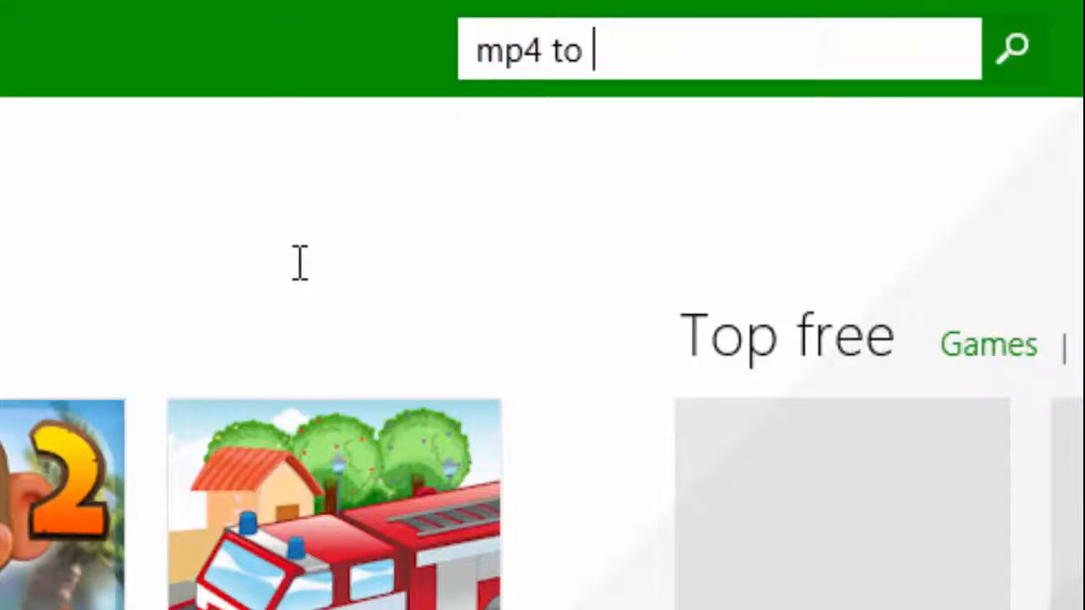
pyautogui.write('mp3')
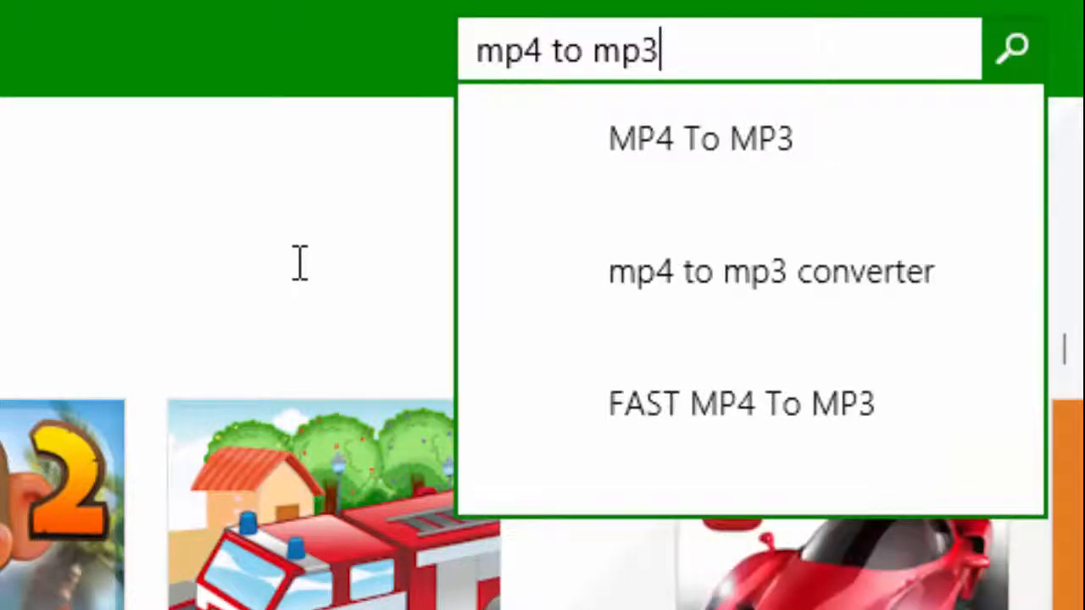
pyautogui.moveTo(342, 291)
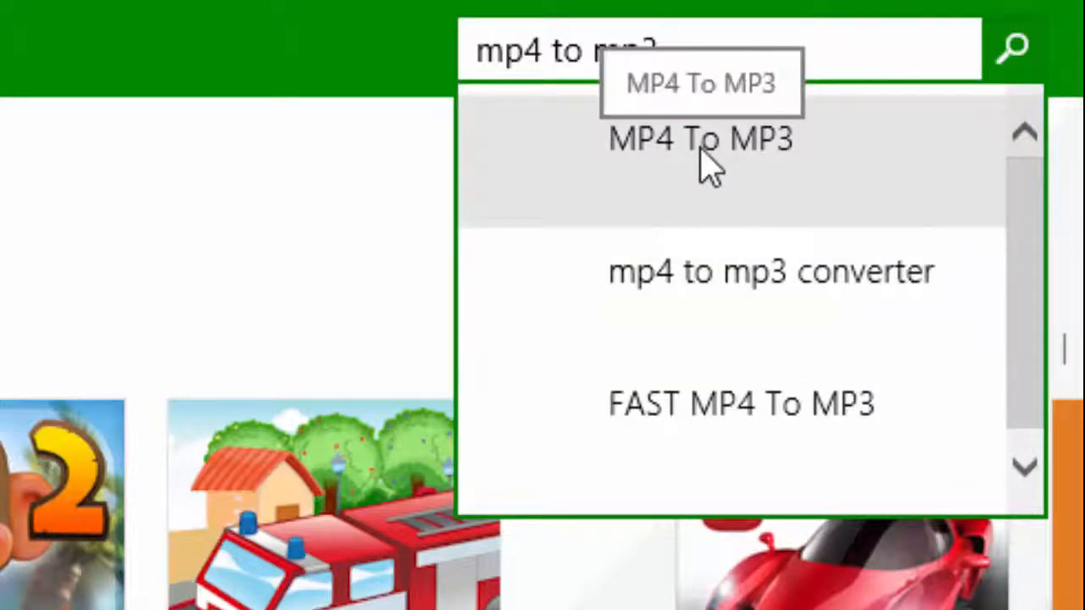
pyautogui.click(698, 139)
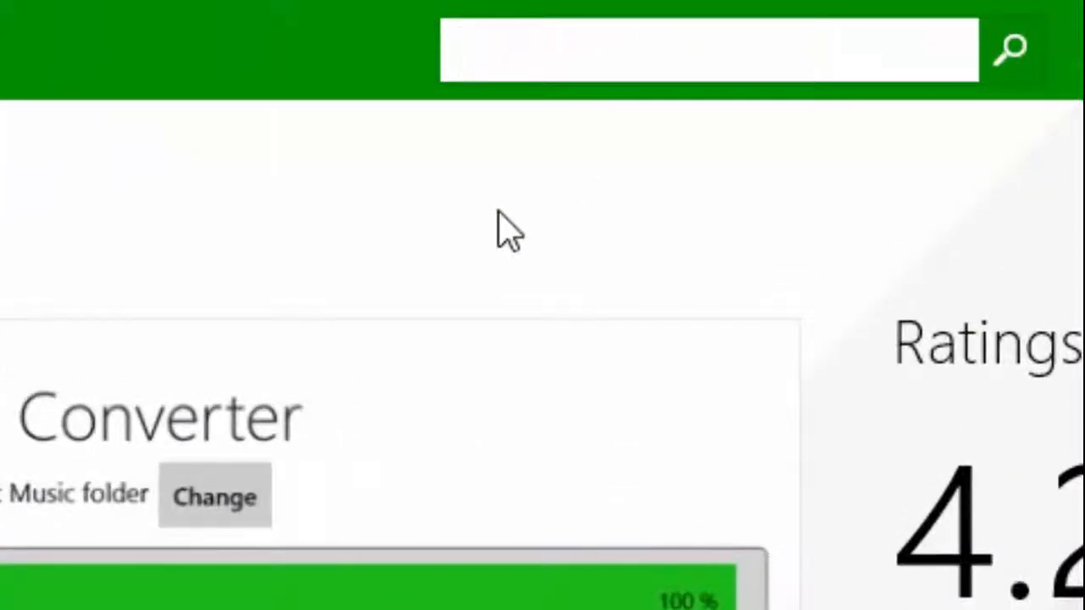
# Search 'mp' again and choose a suggested converter app from the dropdown.
pyautogui.write('mp4')
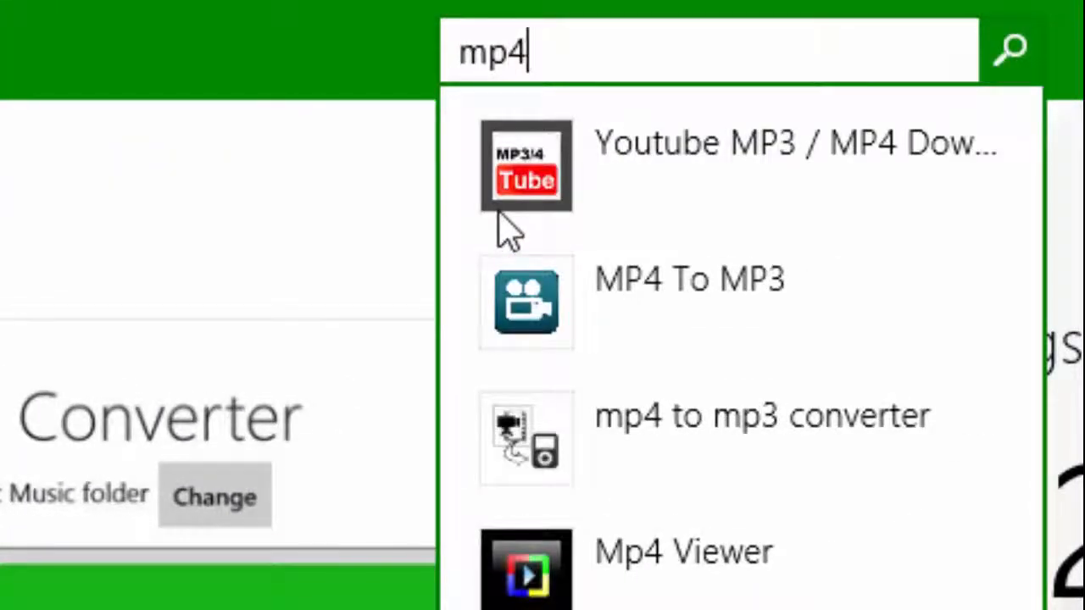
pyautogui.click(761, 415)
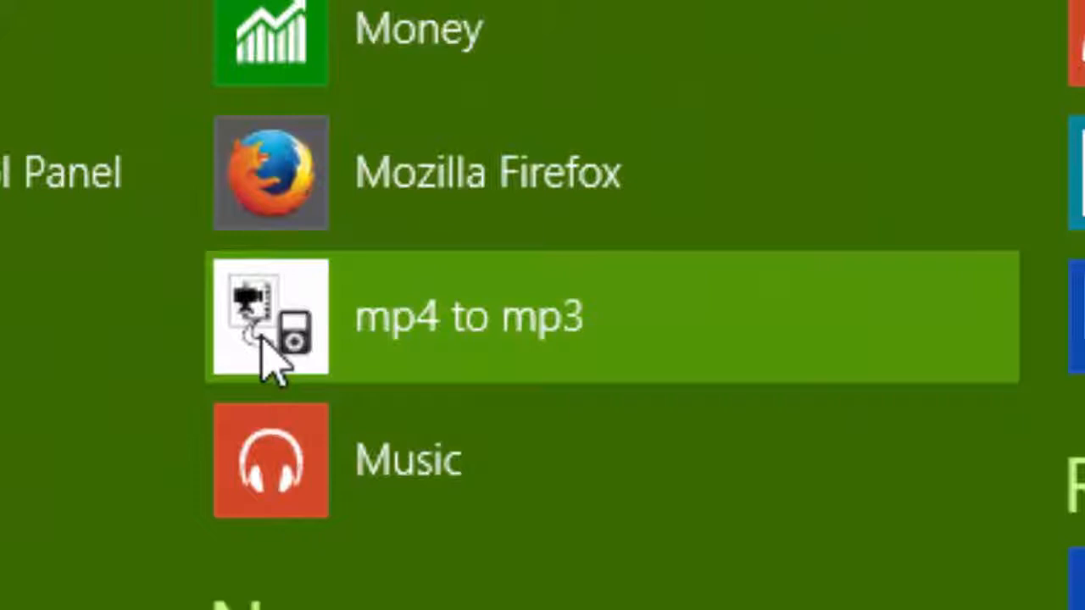
# Start the installed mp4 to mp3 app from the Apps view.
pyautogui.click(269, 318)
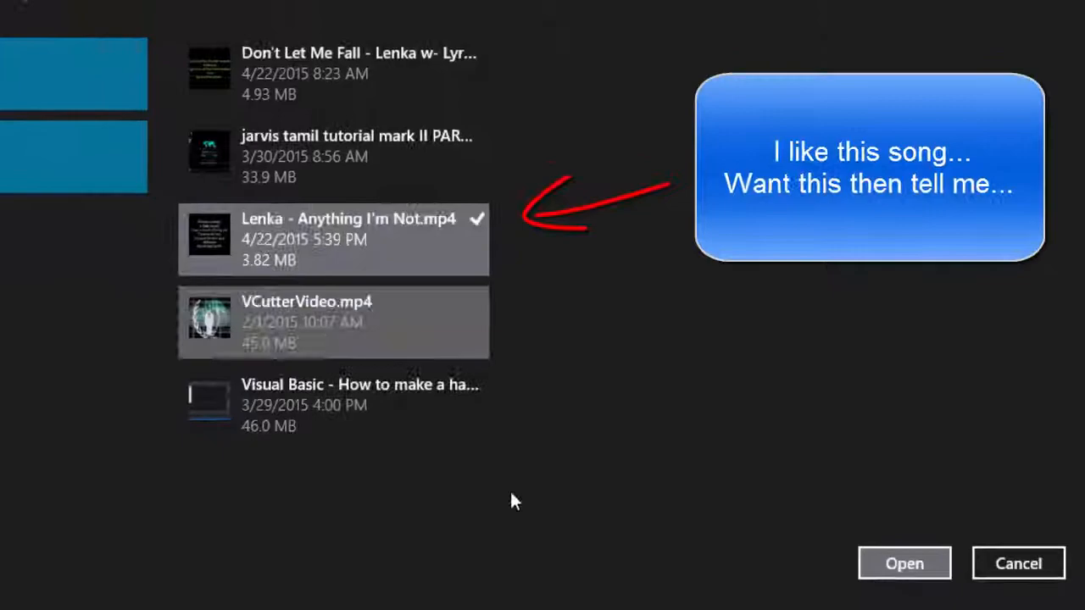
# Load 'Lenka - Anything I'm Not.mp4' from Videos into the converter.
pyautogui.click(905, 563)
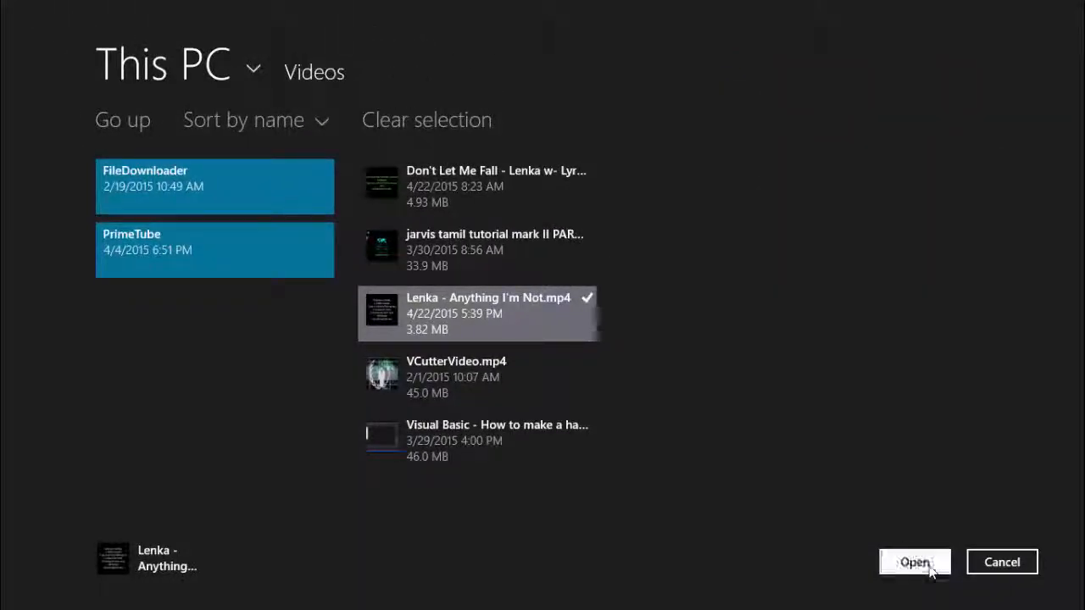
pyautogui.click(915, 562)
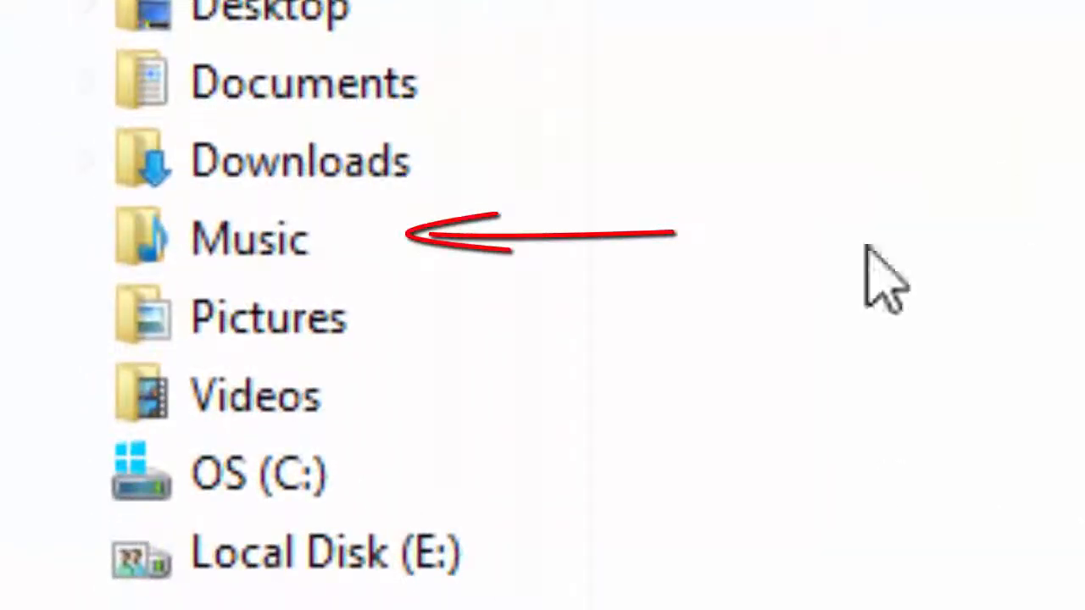
# In the Music folder, play the converted 'Lenka - Anything I'm Not (2).mp3'.
pyautogui.click(248, 237)
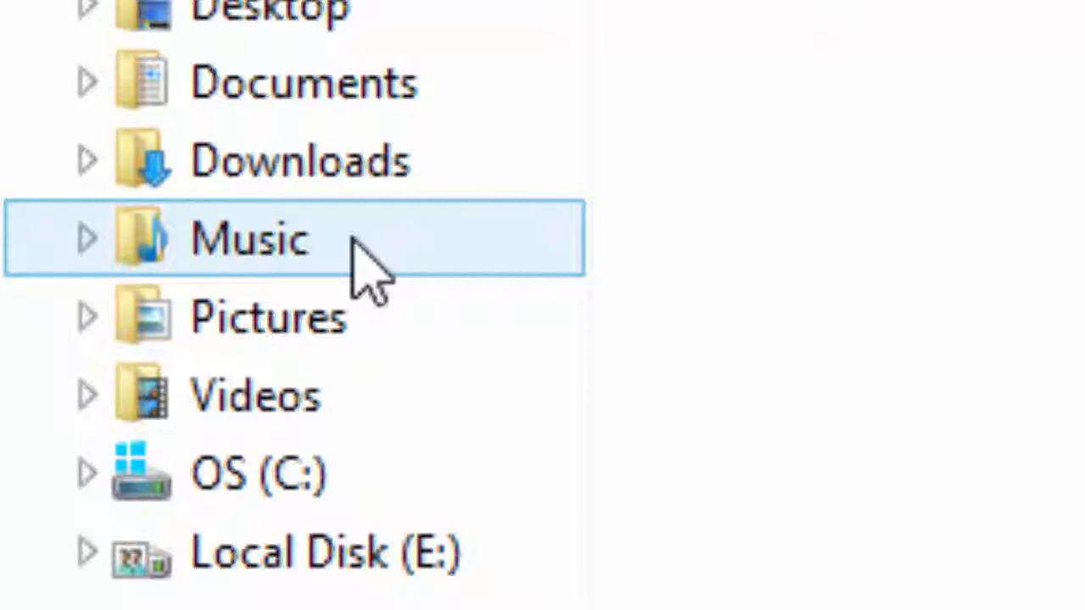
pyautogui.click(250, 237)
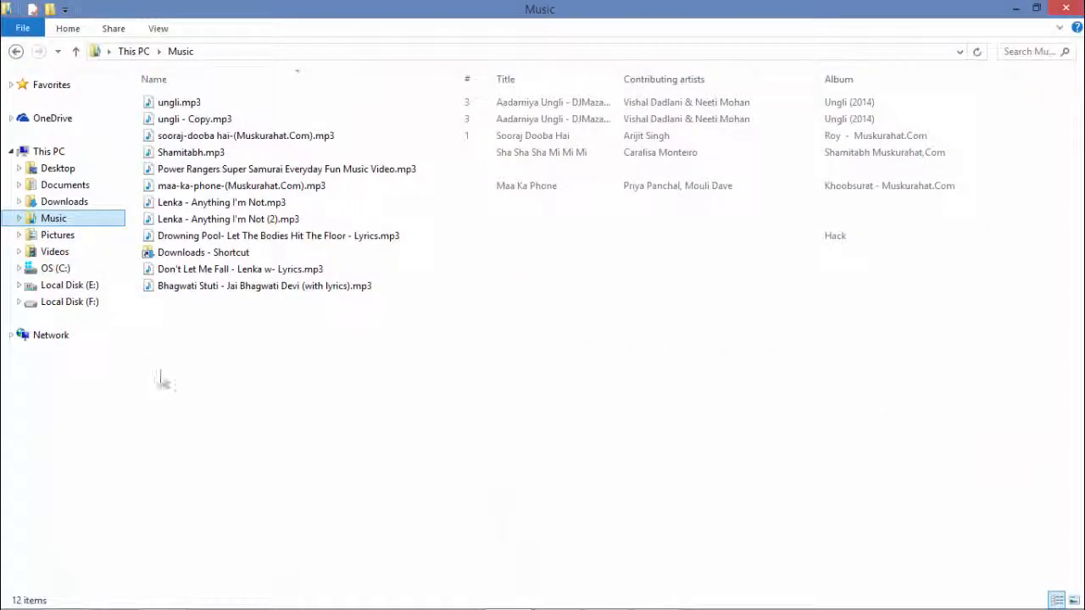
pyautogui.click(228, 218)
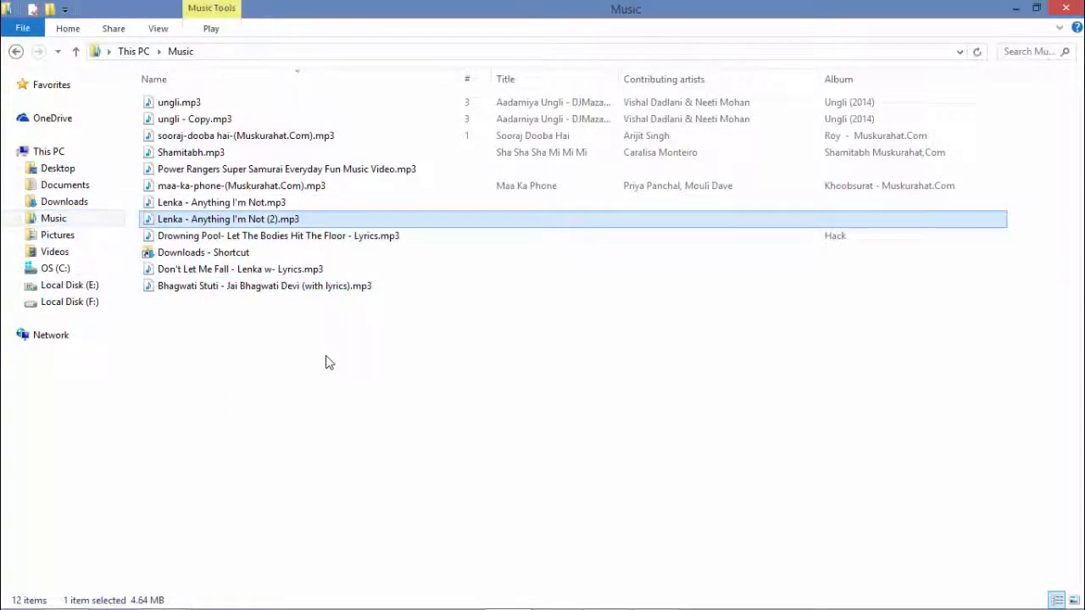
pyautogui.doubleClick(227, 219)
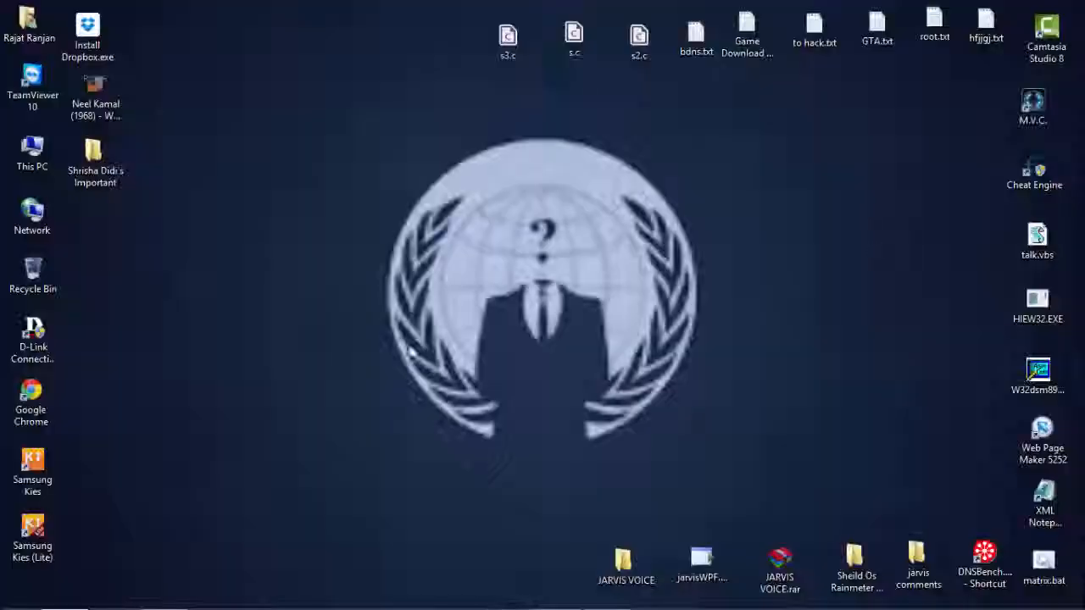
pyautogui.moveTo(424, 343)
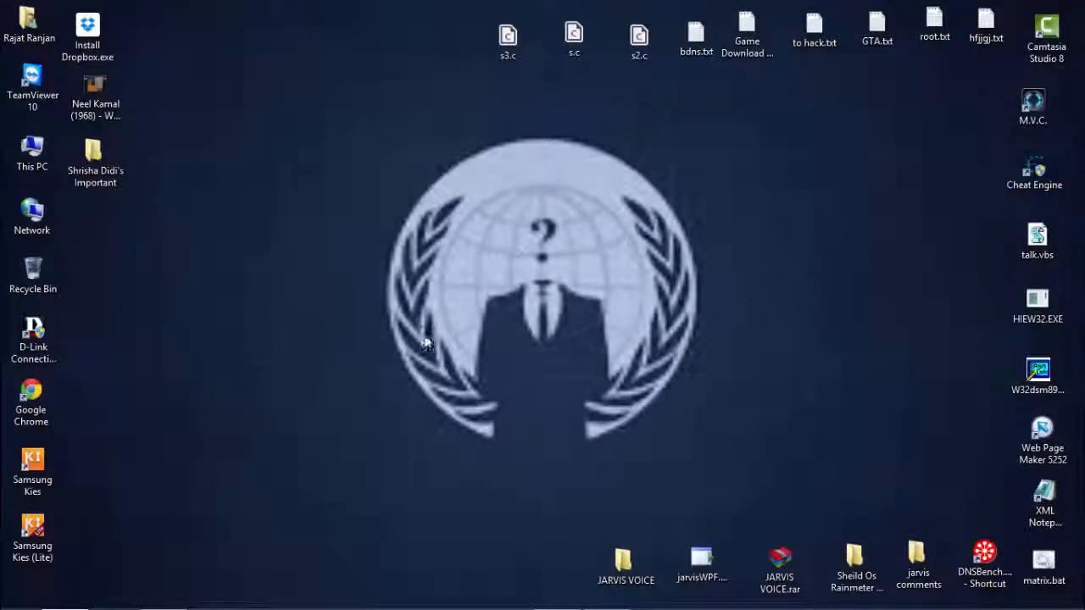
pyautogui.moveTo(391, 302)
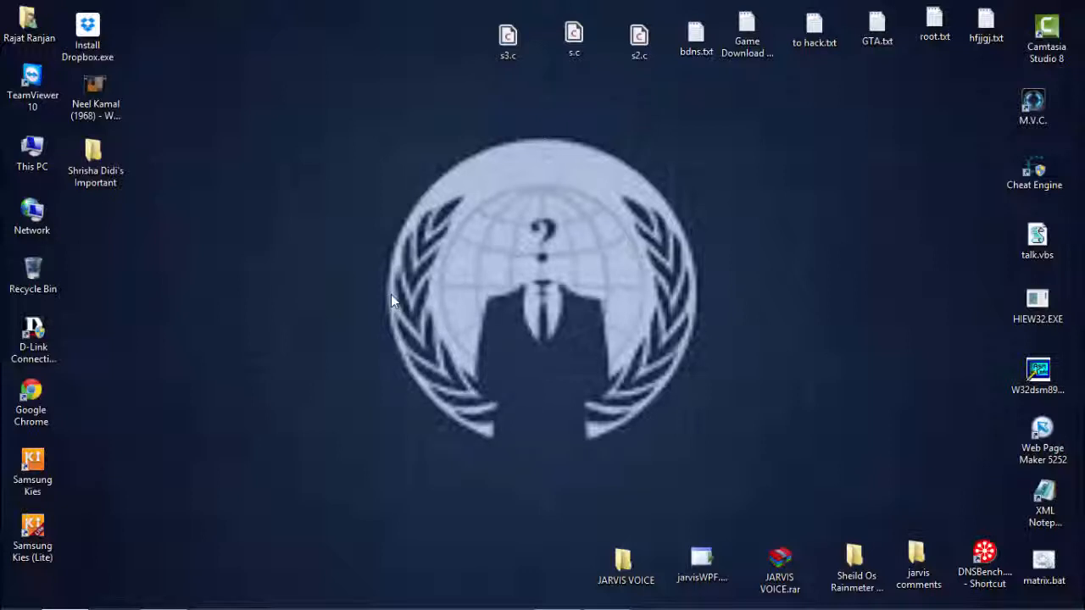
pyautogui.moveTo(481, 302)
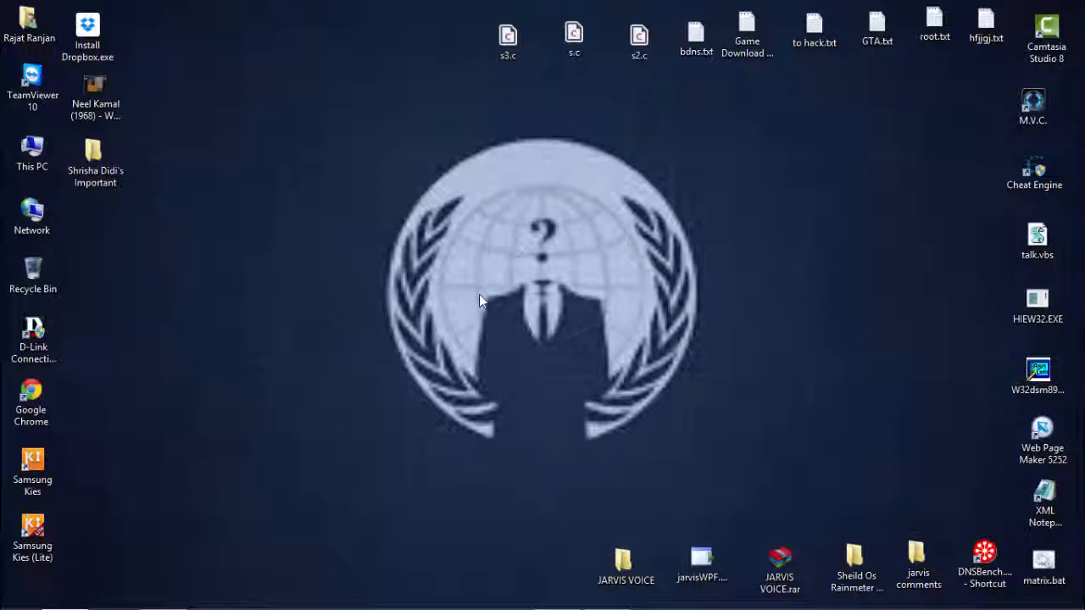